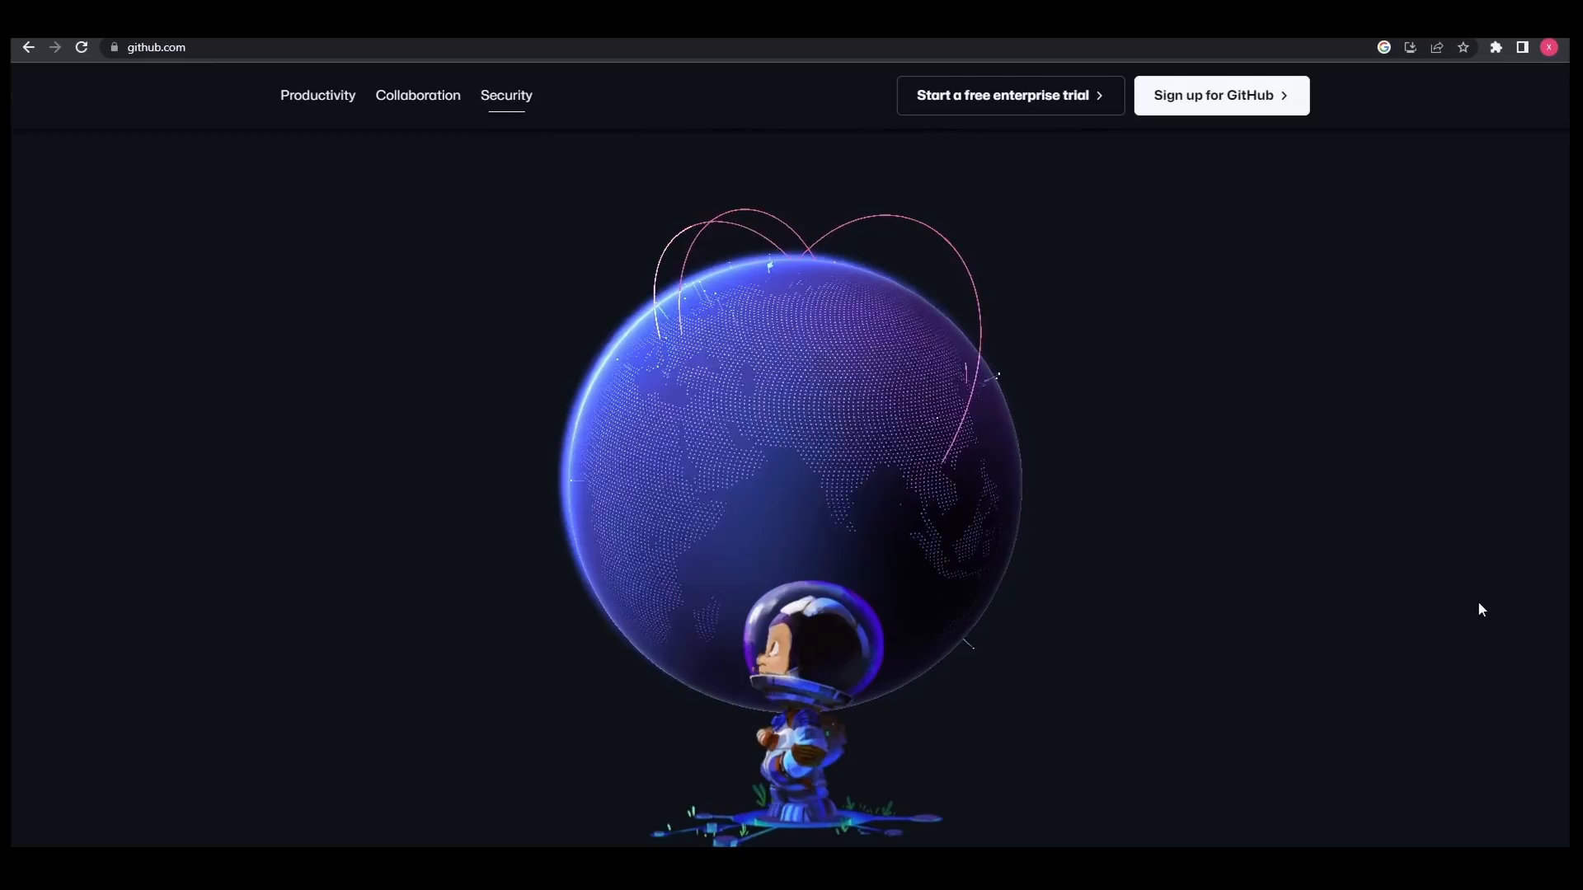
{"action": "mouse_move", "coordinate": [1193, 567]}
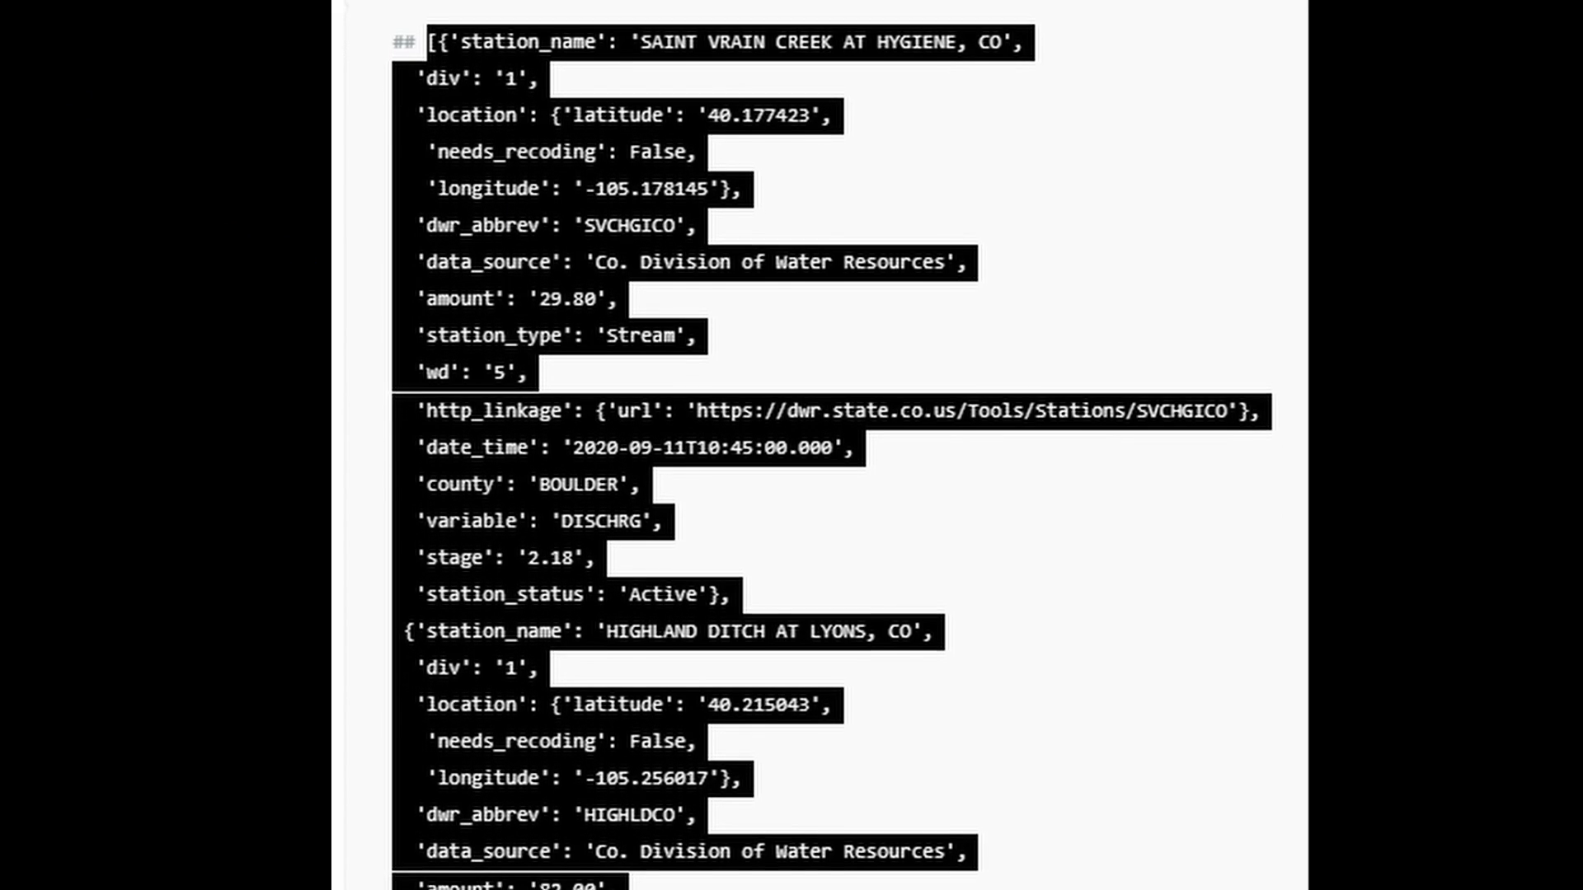
{"action": "scroll", "scroll_direction": "down", "scroll_amount": 3}
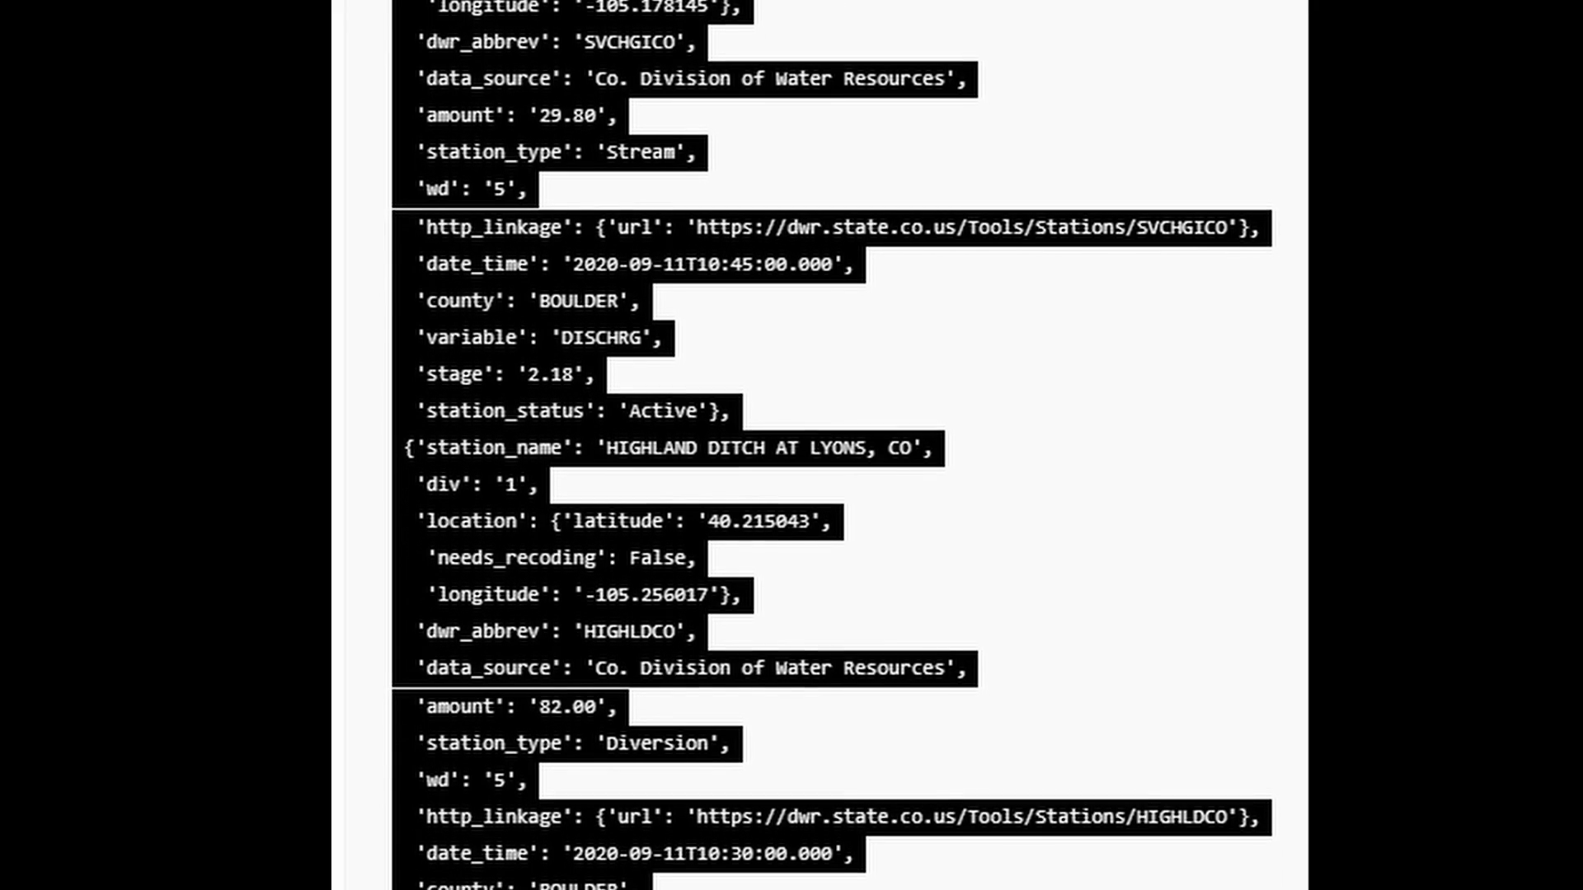
{"action": "scroll", "scroll_direction": "down", "scroll_amount": 3}
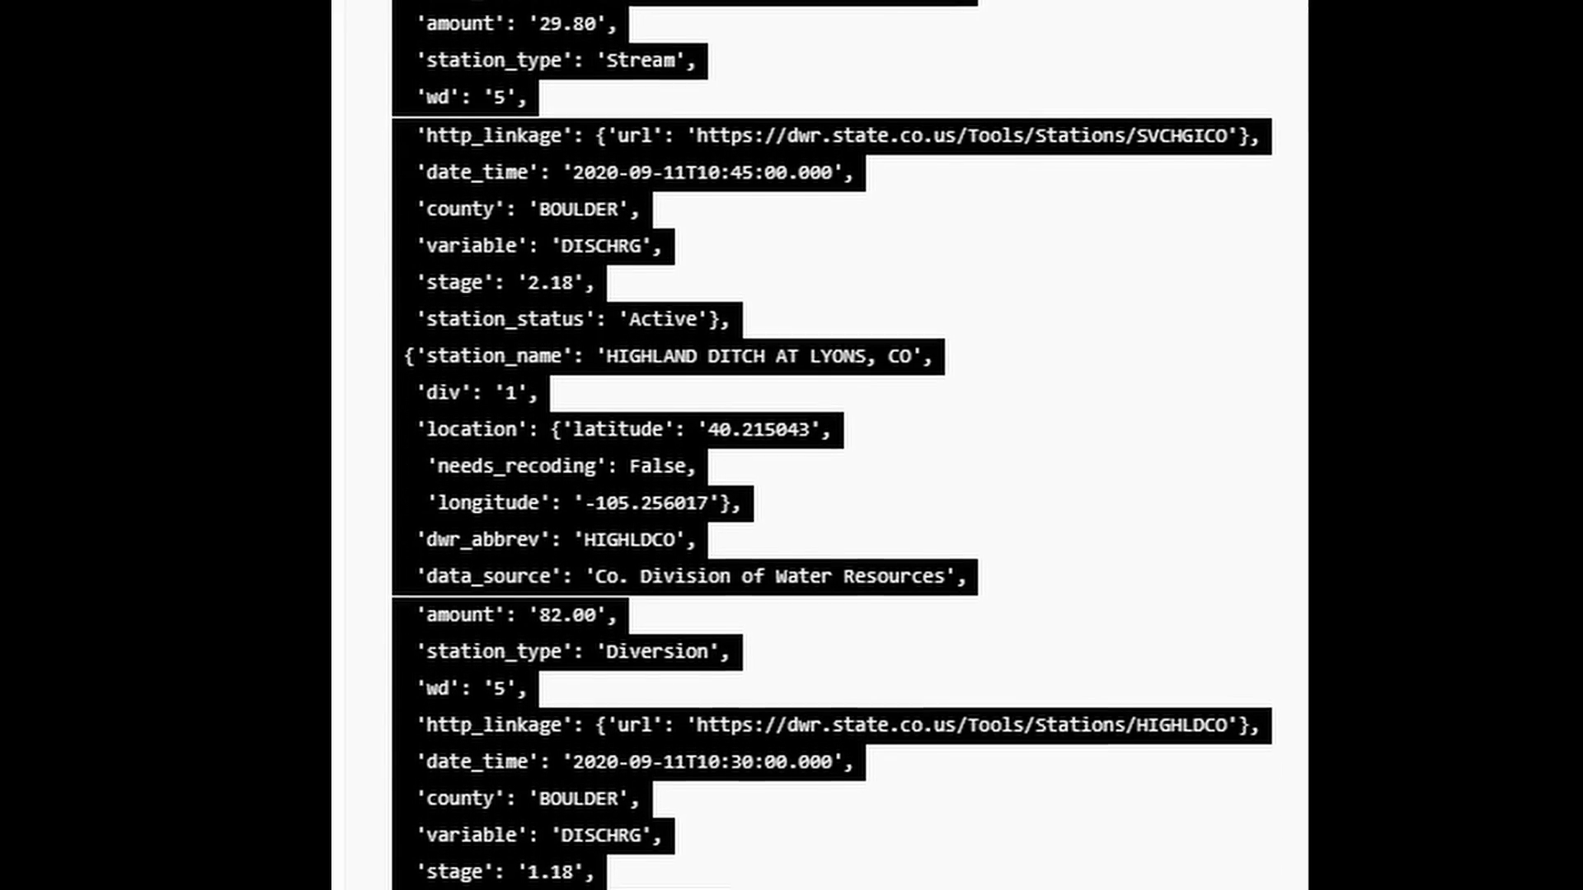